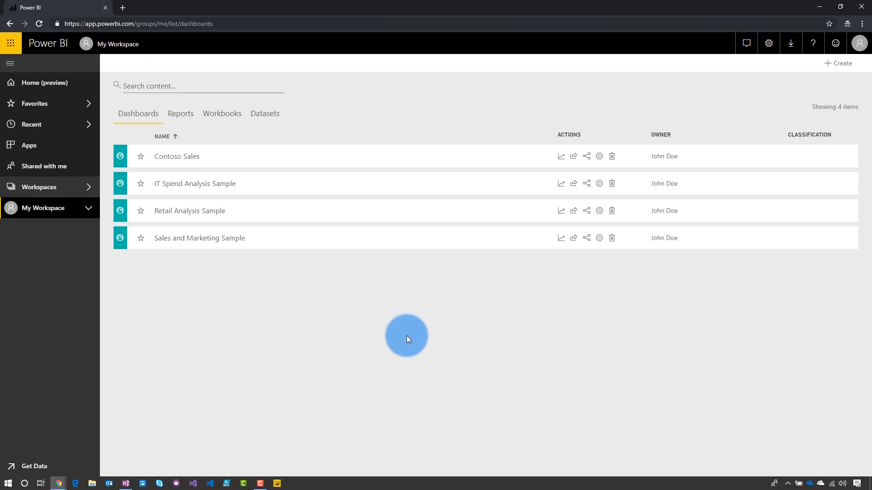
mouse_move(360, 281)
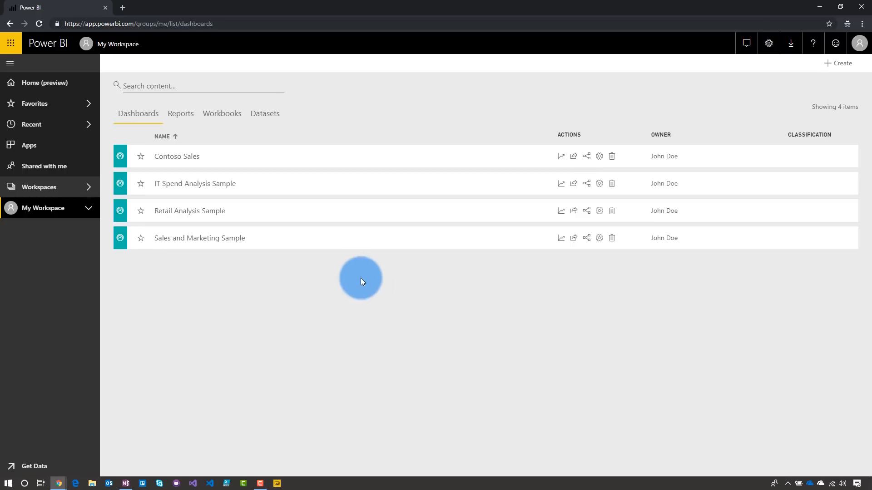
- Go to Apps and launch the Guy in a Cube app's AdventureWorks report
click(30, 145)
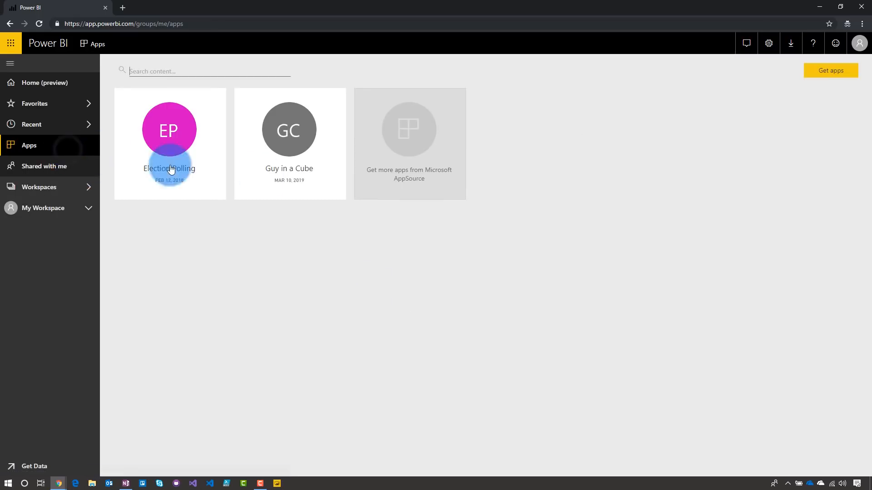
click(289, 130)
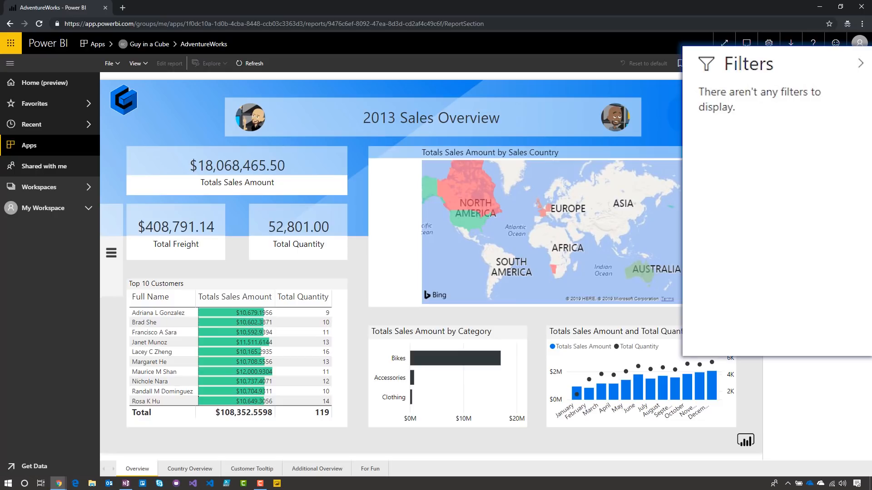
- Collapse the Filters pane on the 2013 Sales Overview page
click(774, 188)
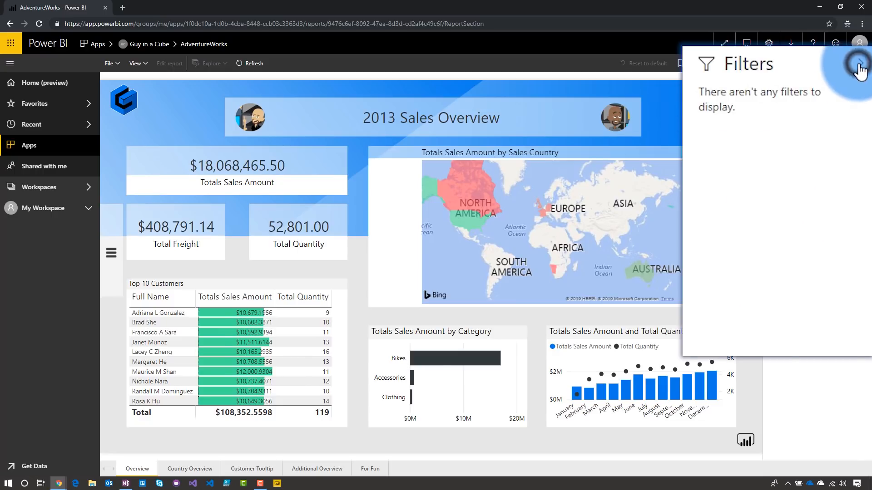
click(861, 69)
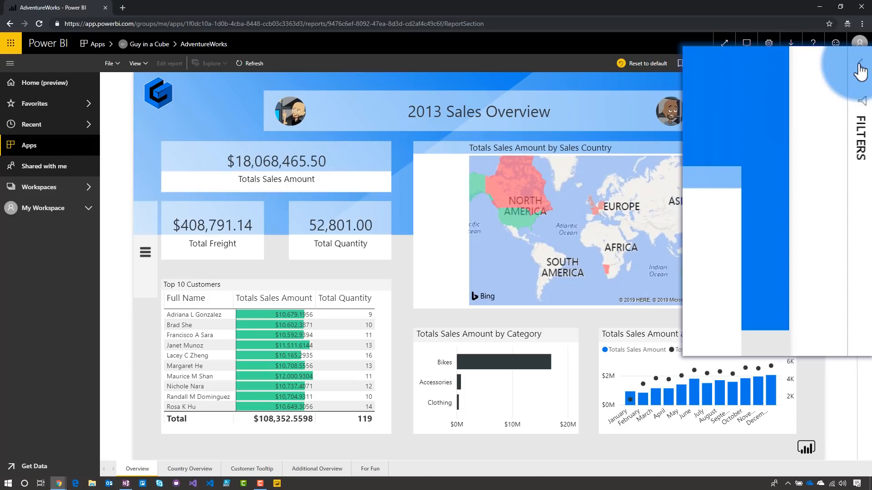
click(862, 66)
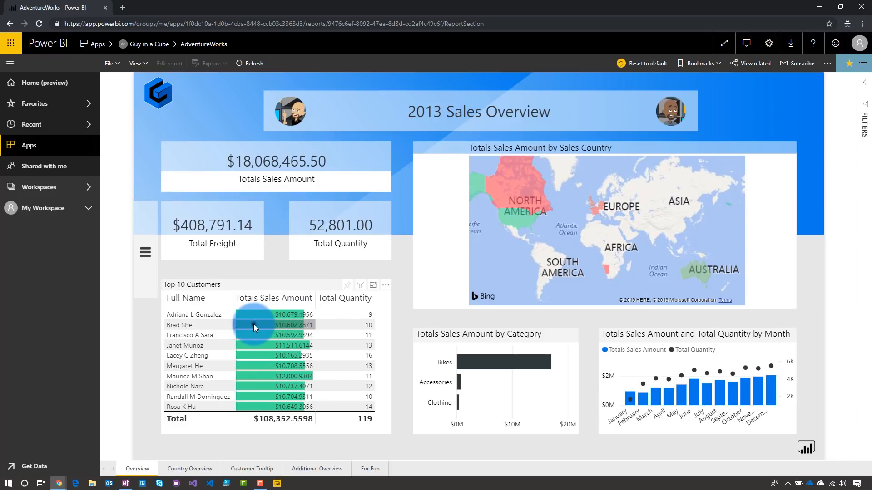
click(253, 324)
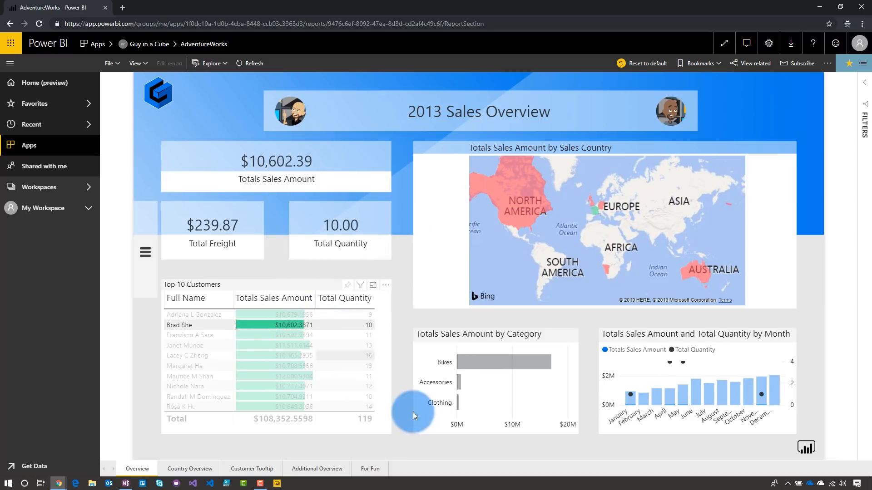
mouse_move(409, 430)
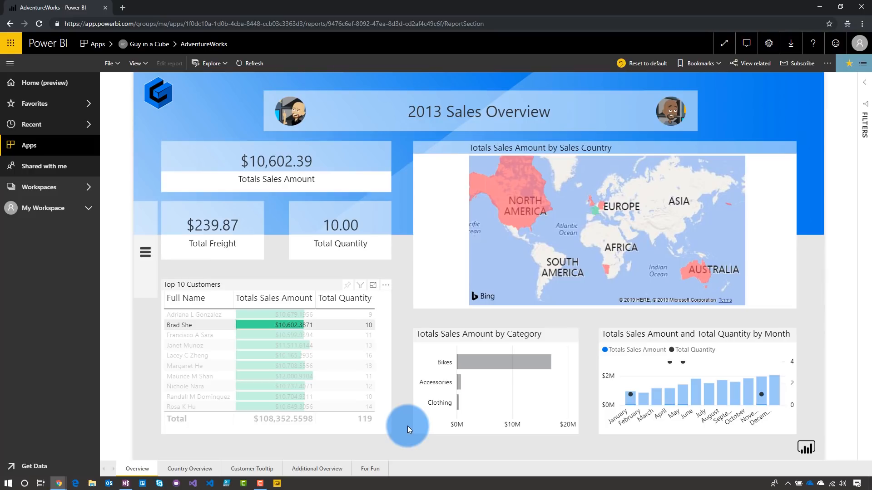
mouse_move(630, 395)
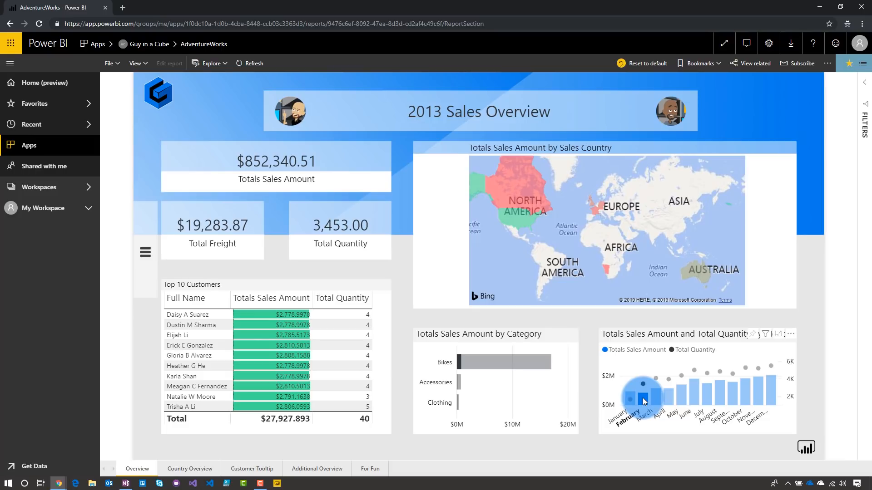
mouse_move(242, 349)
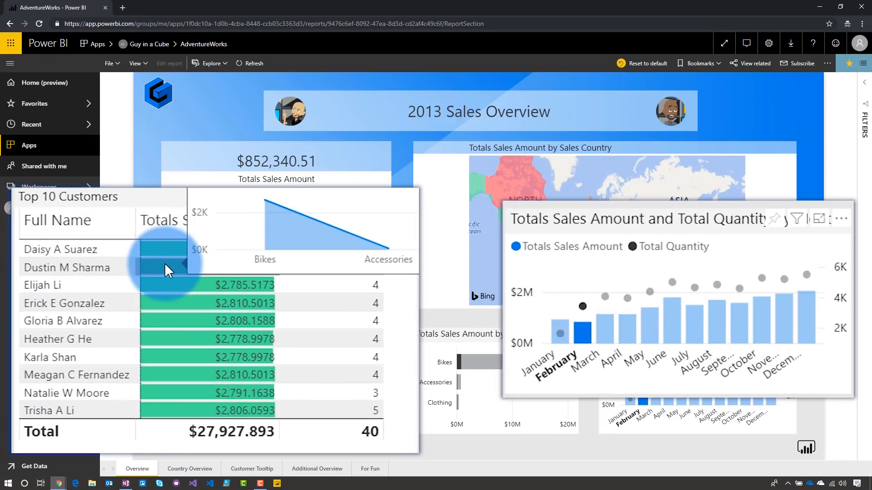
- Ctrl-click another customer data point, restoring unfiltered totals of $18,068,465.50
key(ctrl)
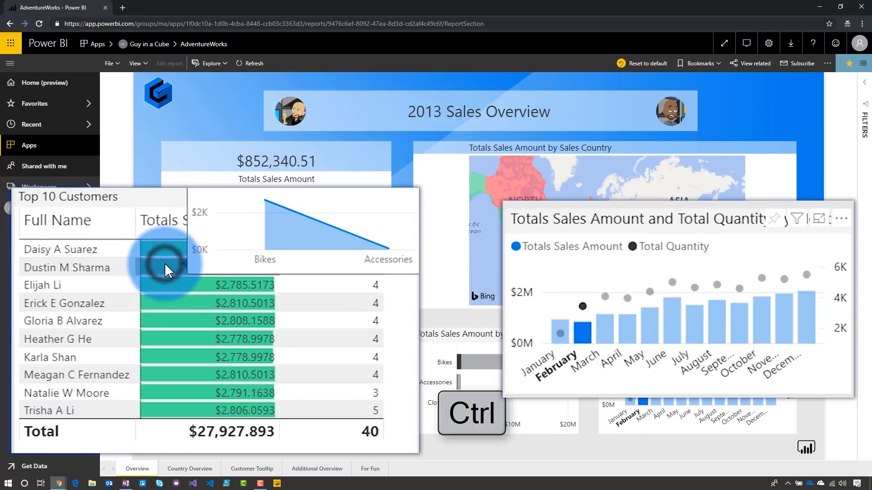
click(66, 267)
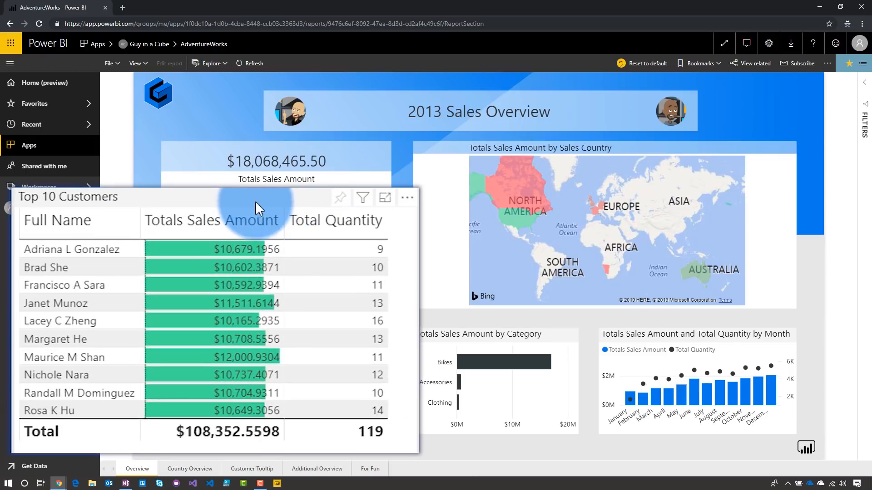
click(362, 198)
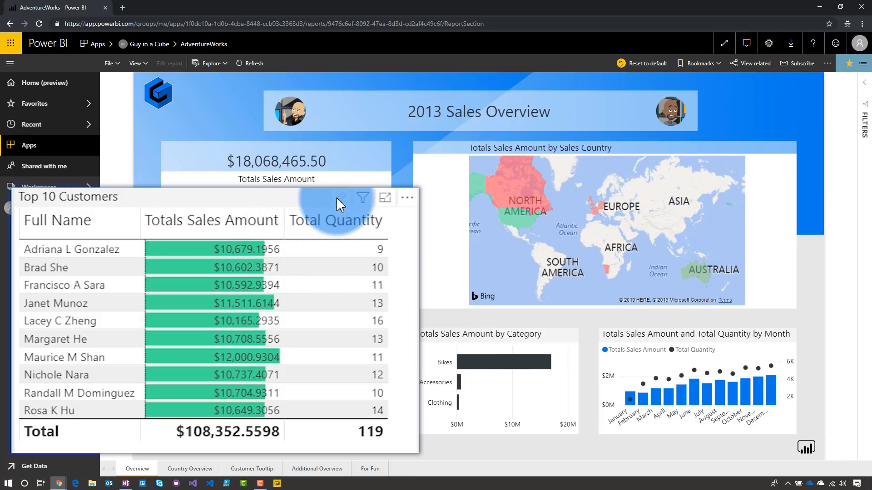
click(361, 198)
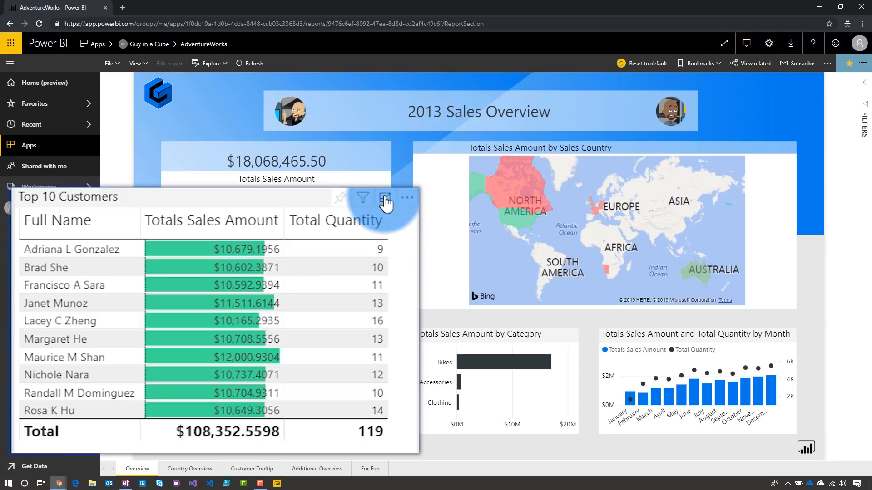
click(386, 198)
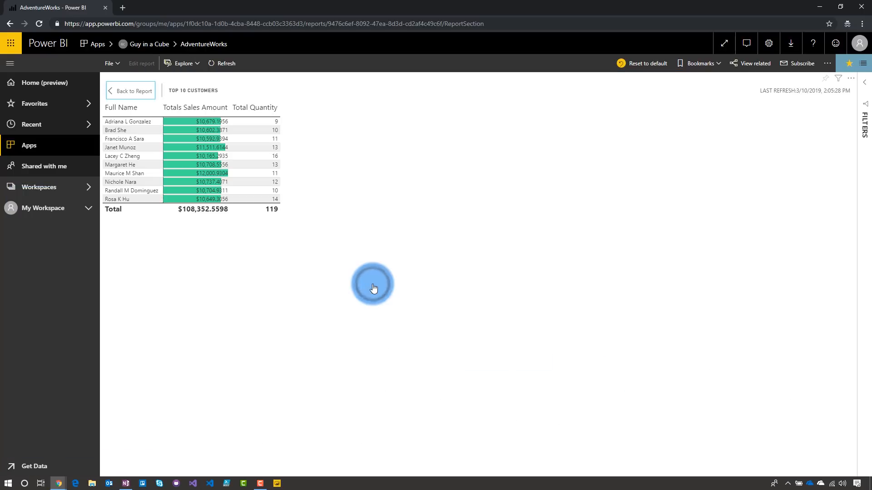
click(373, 283)
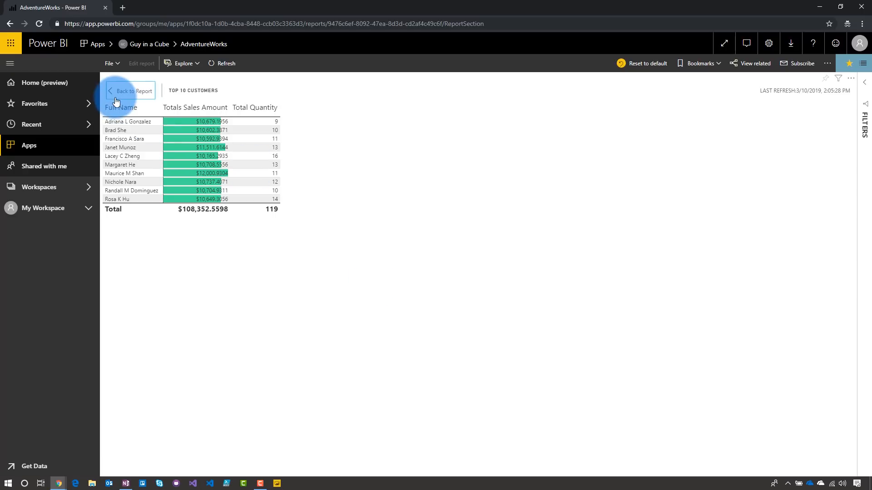
click(134, 91)
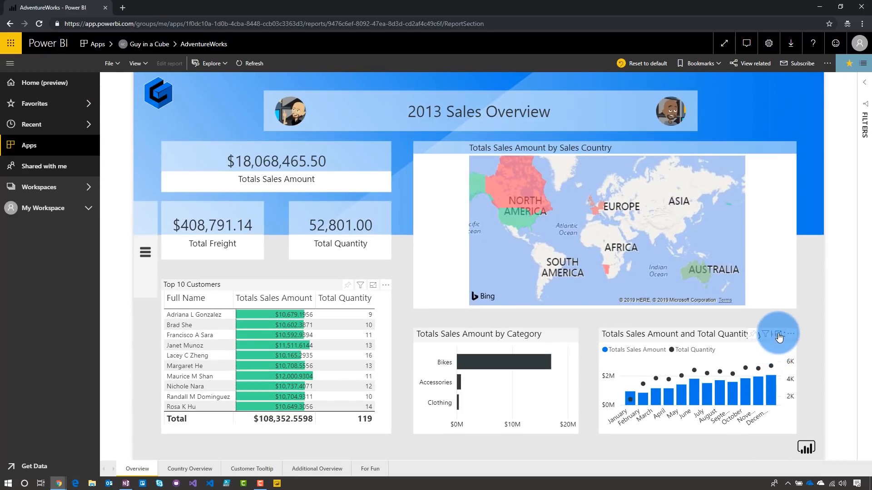
click(778, 334)
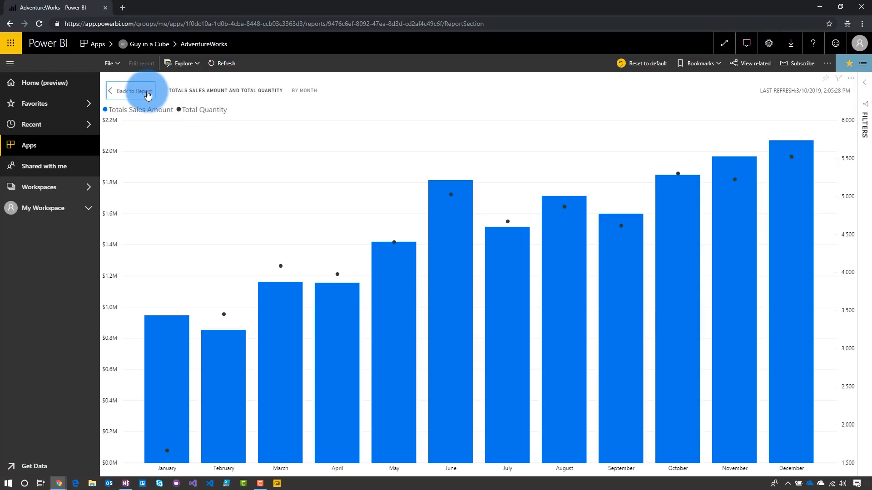
click(132, 91)
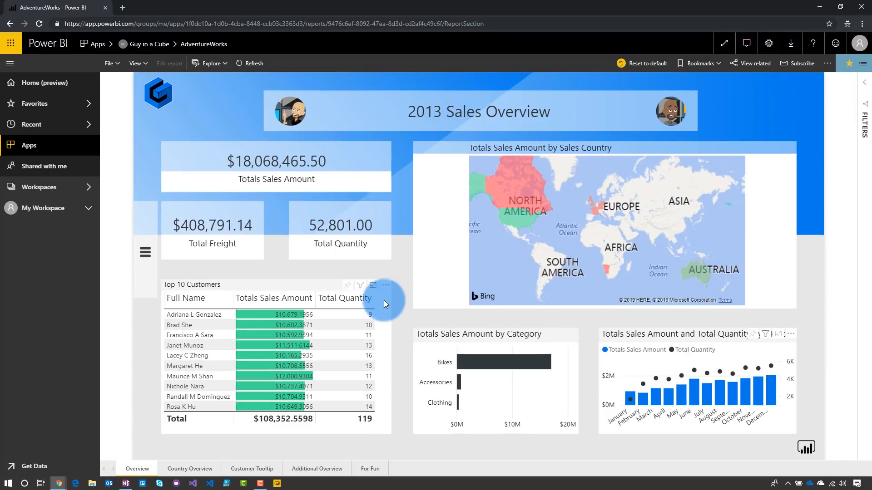
- Spotlight the Top 10 Customers table and choose Export data from its More options
click(372, 285)
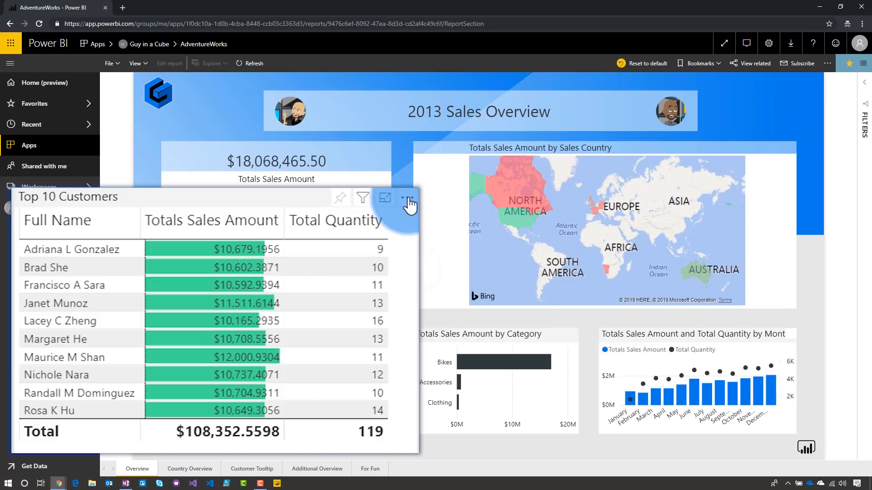
click(408, 201)
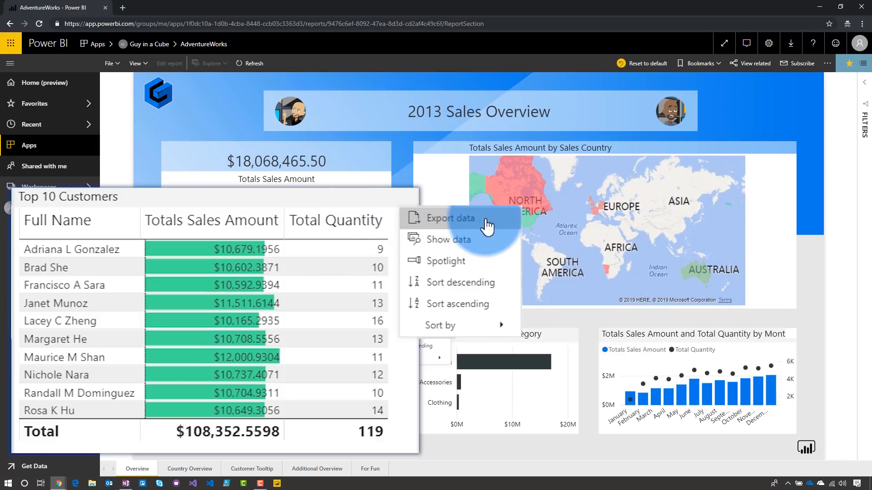
mouse_move(453, 239)
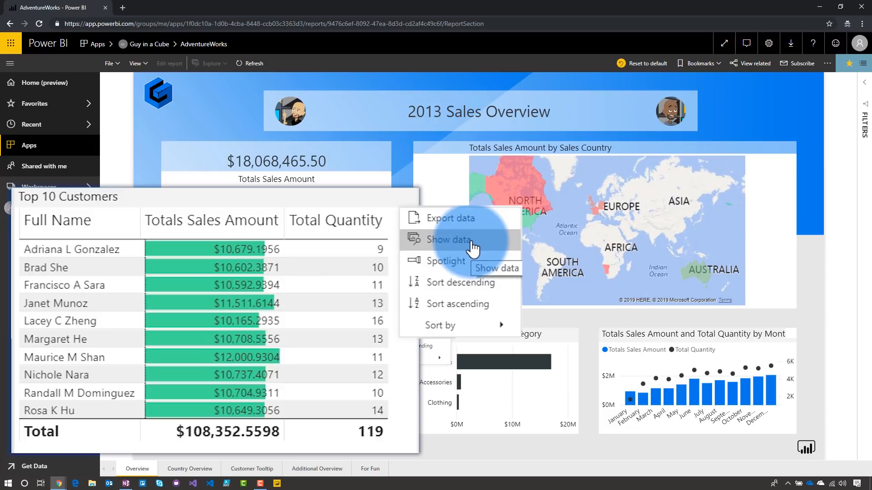
mouse_move(445, 261)
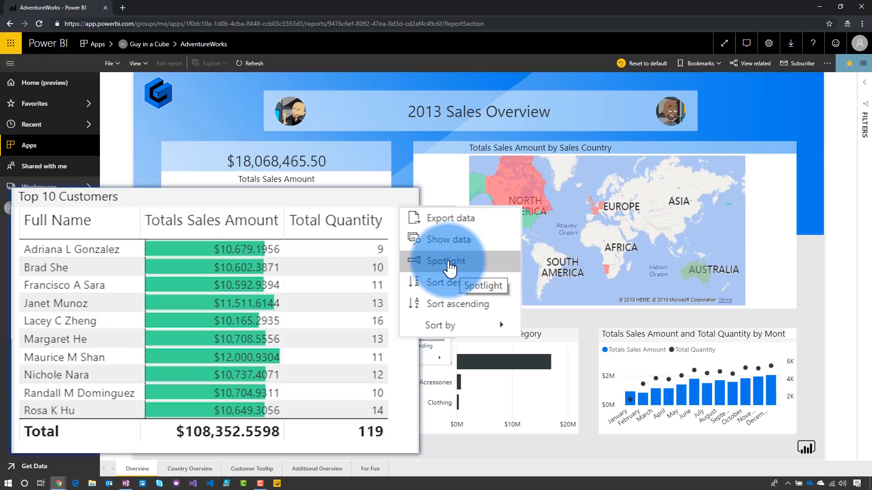
click(446, 260)
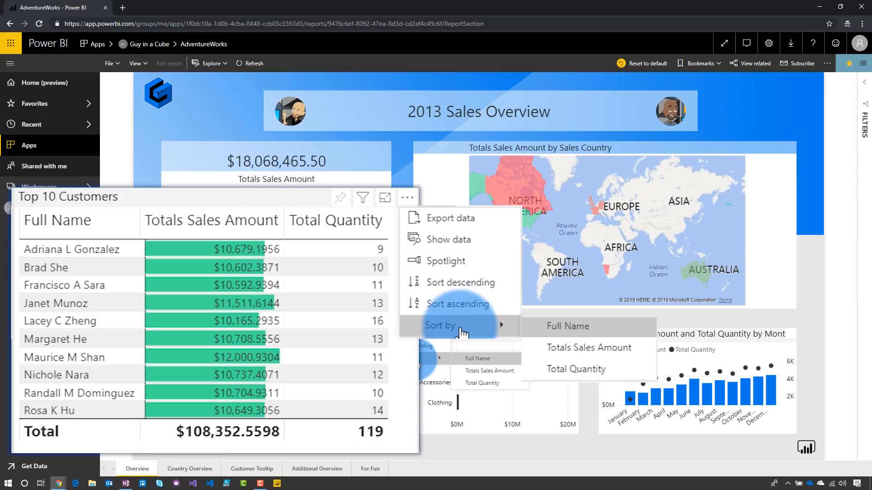
mouse_move(452, 218)
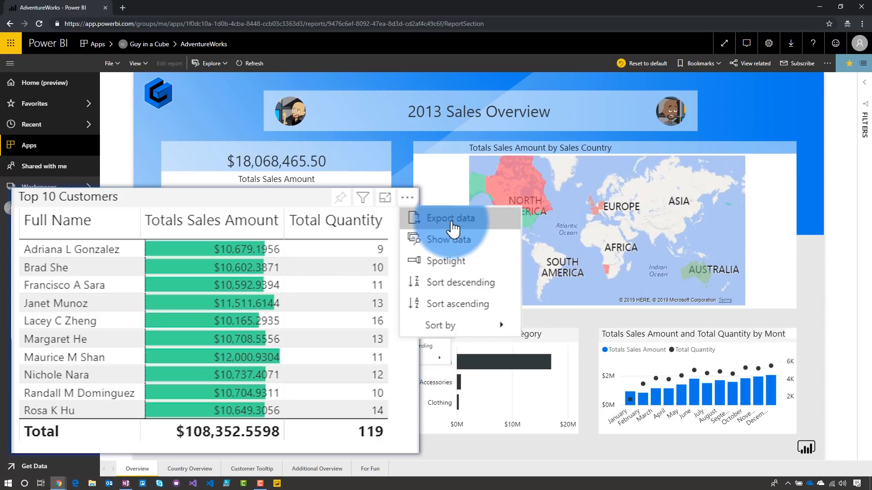
mouse_move(451, 217)
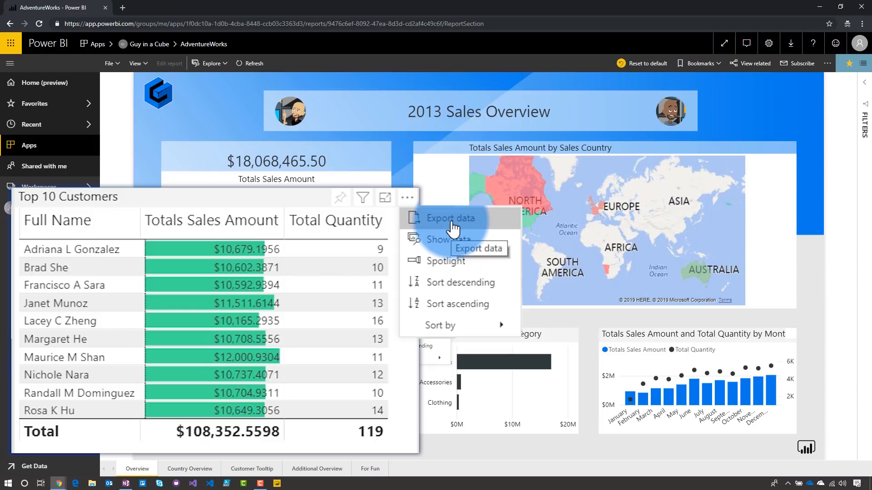
click(451, 218)
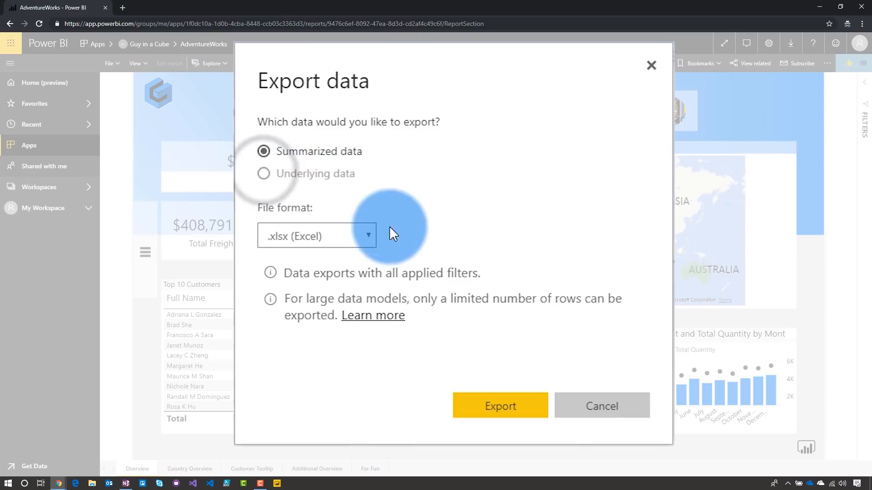
- Keep .xlsx (Excel) as the export file format, then cancel the export
click(316, 236)
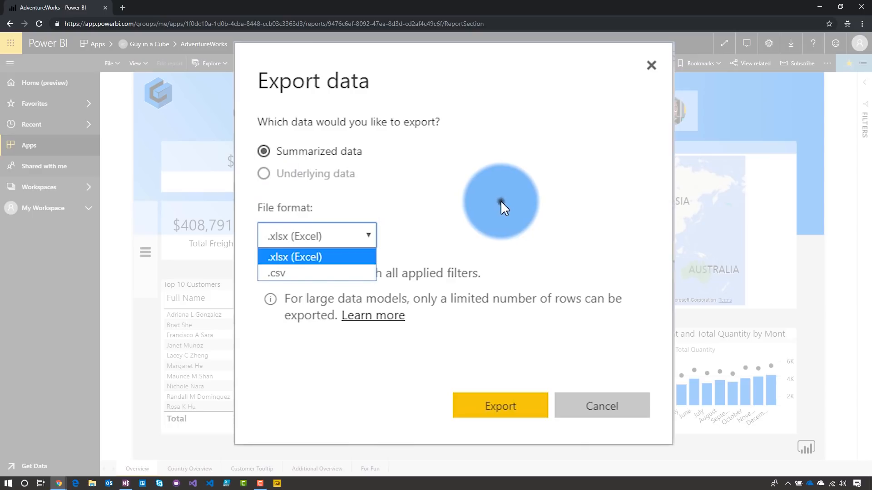
click(294, 256)
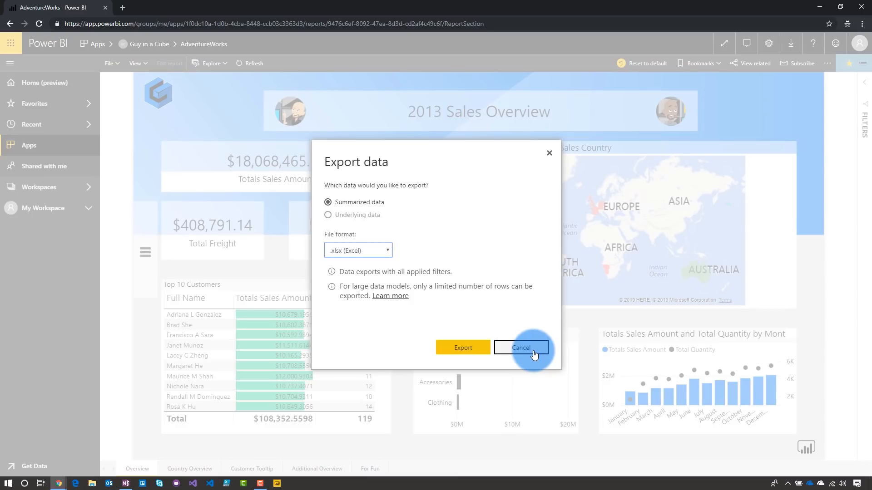
click(521, 348)
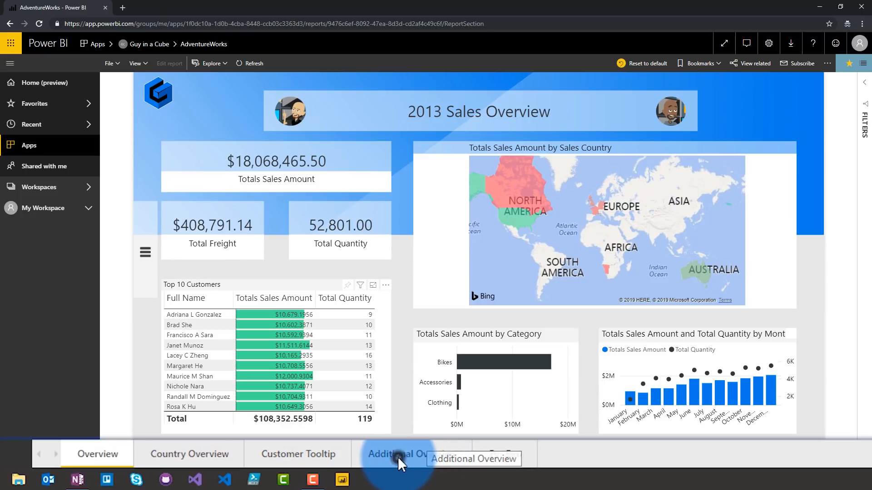
click(411, 454)
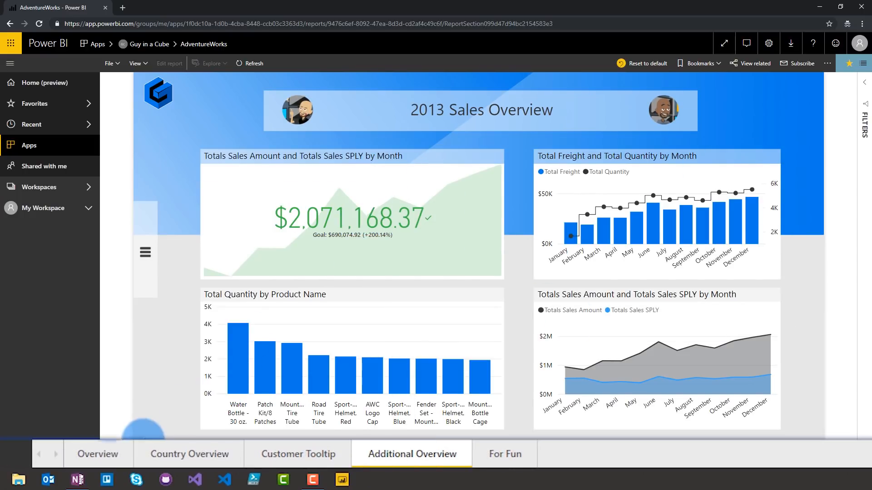
click(98, 455)
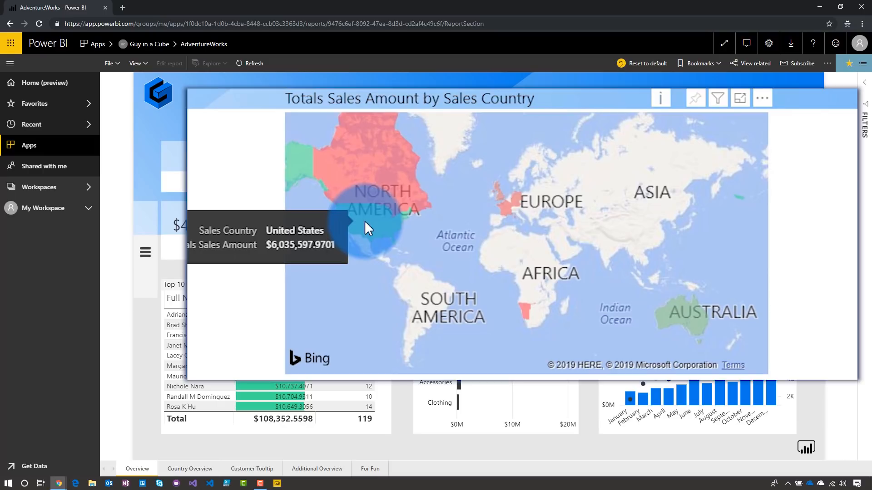
- Drill through United States to Country Overview, showing $6,035,597.97 in sales
right_click(367, 228)
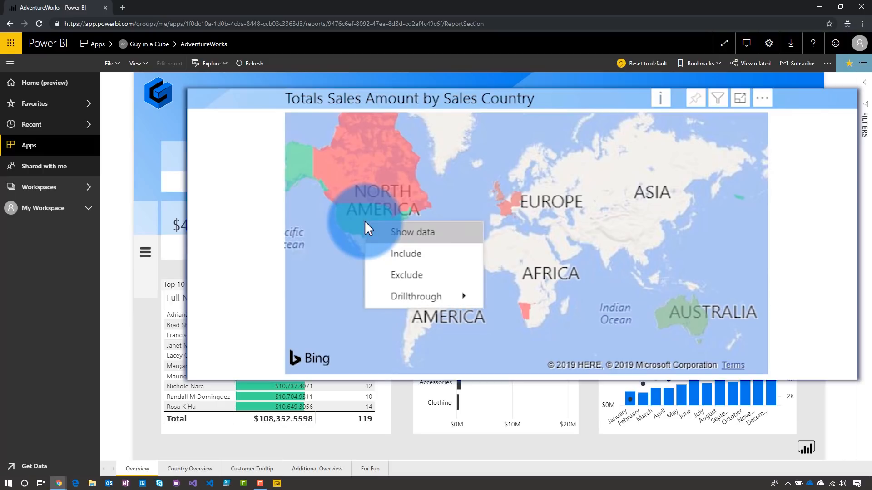
mouse_move(416, 296)
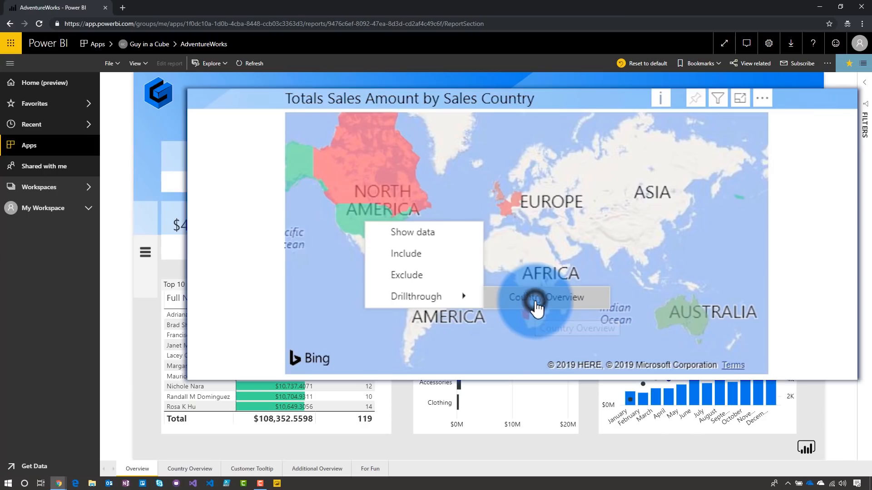
click(545, 297)
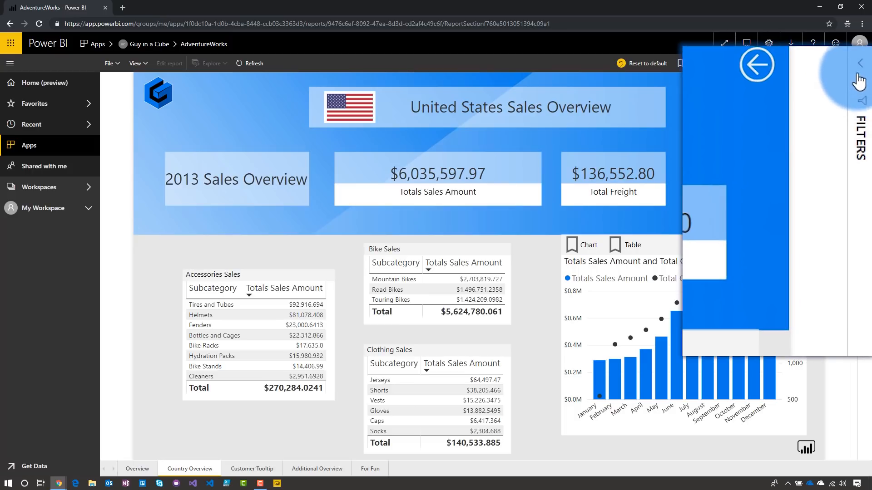
- Use the back arrow to leave the United States Country Overview page
click(860, 63)
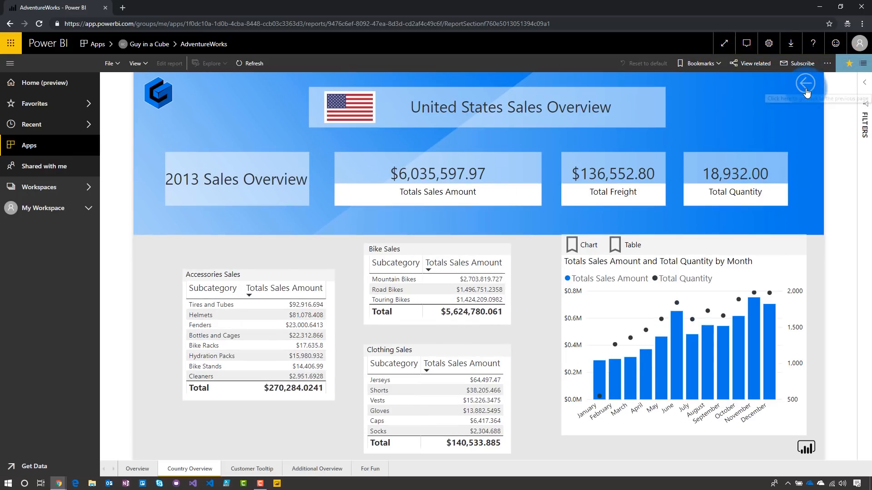
mouse_move(805, 83)
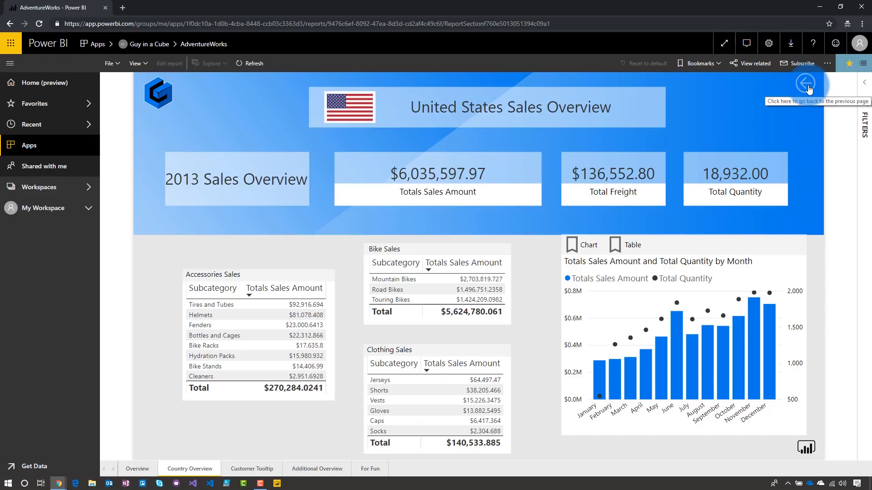
click(805, 83)
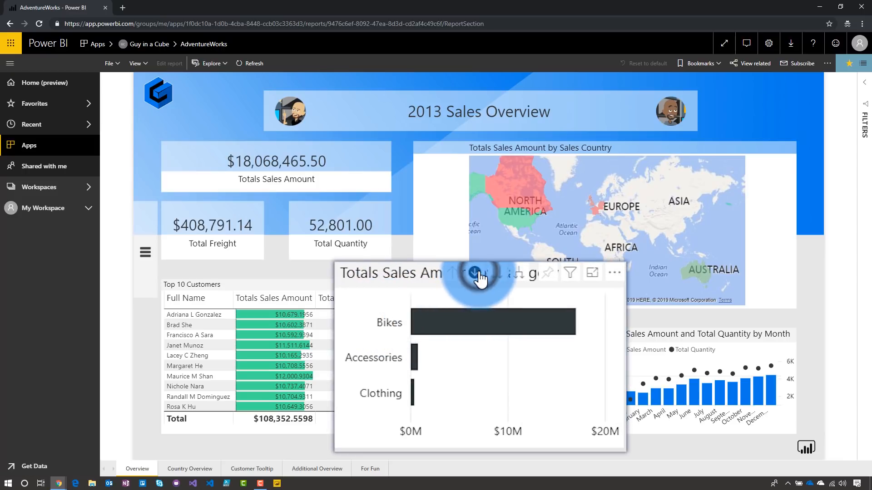
mouse_move(456, 328)
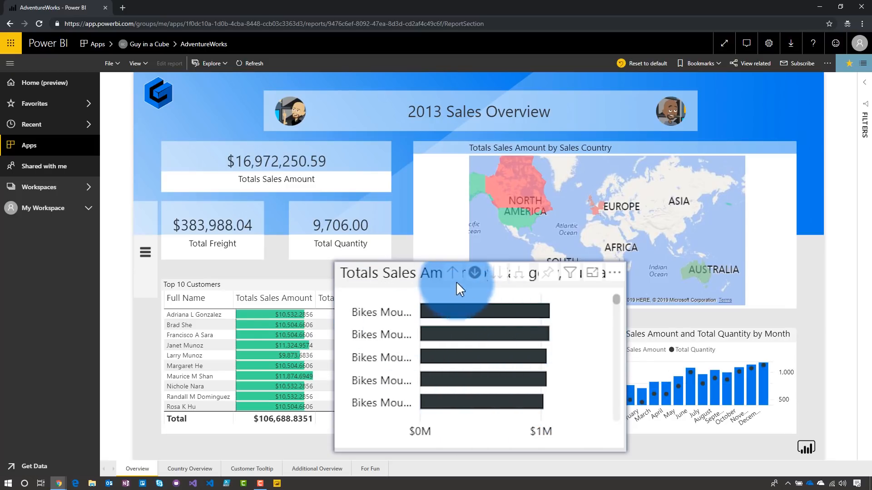
- Drill the category chart into Bikes, listing Mountain, Road and Touring Bikes at $16,972,250.59
click(474, 272)
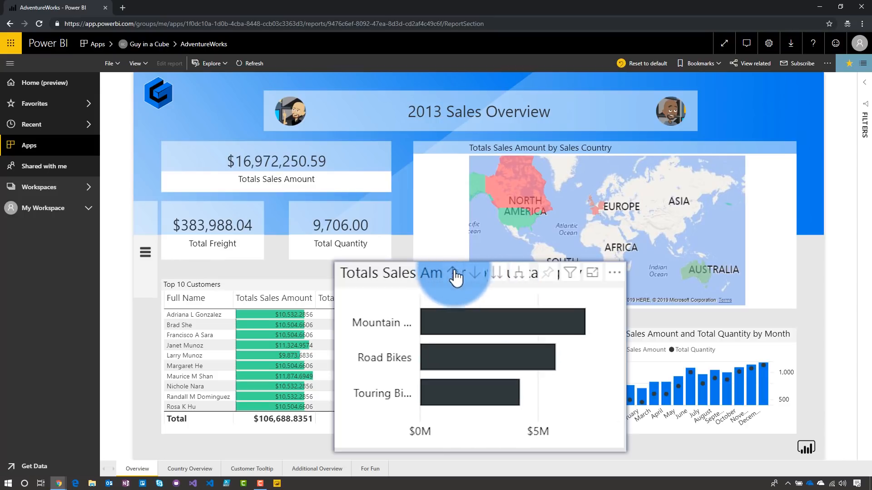
mouse_move(525, 281)
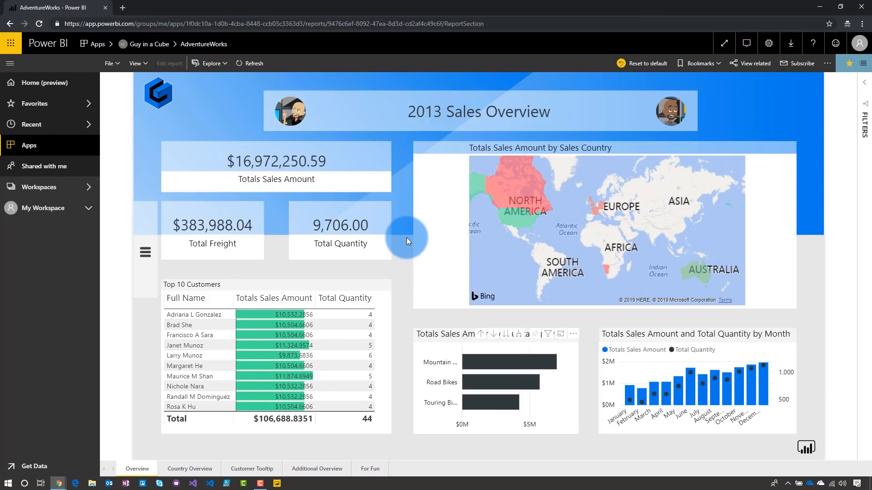
mouse_move(403, 233)
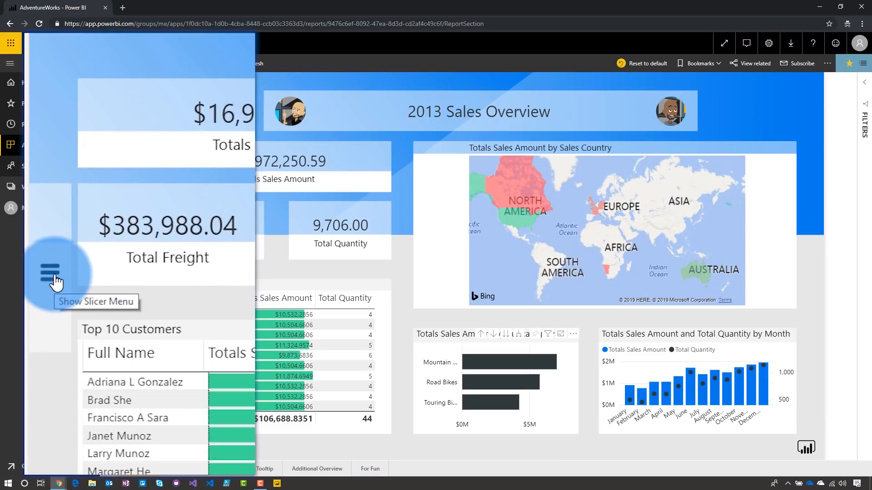
click(50, 272)
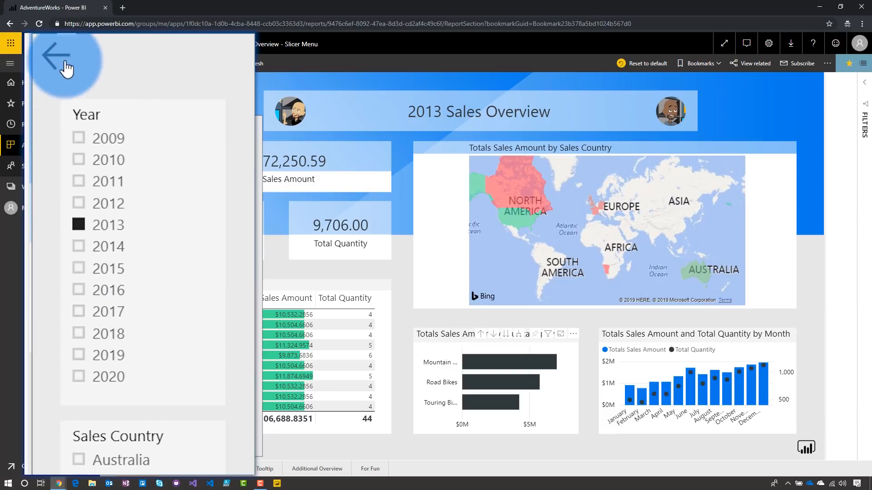
mouse_move(60, 60)
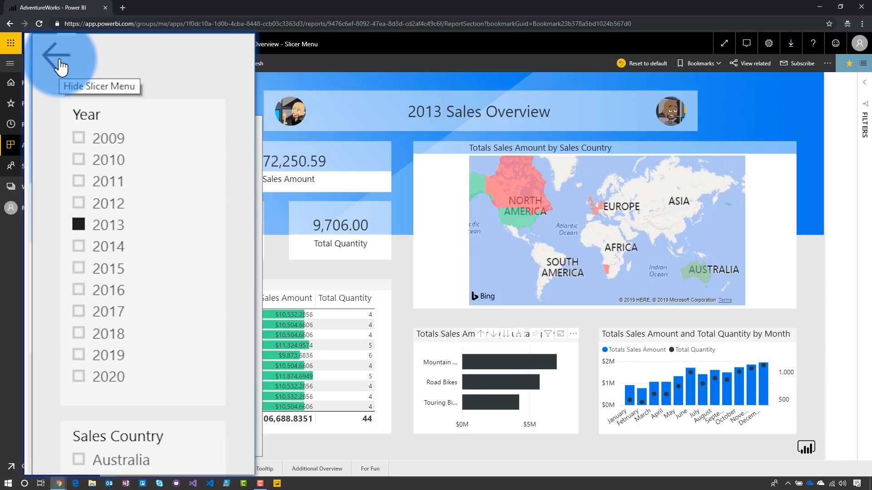
click(56, 55)
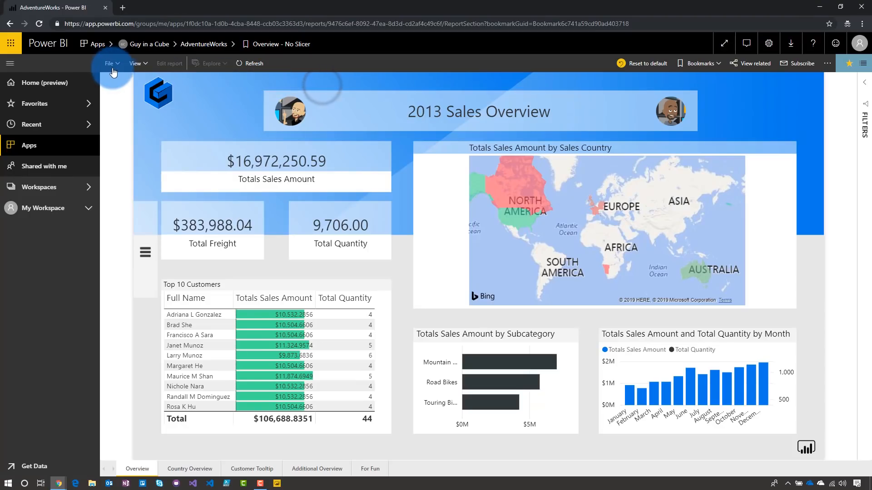
- Open the File menu with Print, Embed, SharePoint, PowerPoint and PDF export options
click(109, 63)
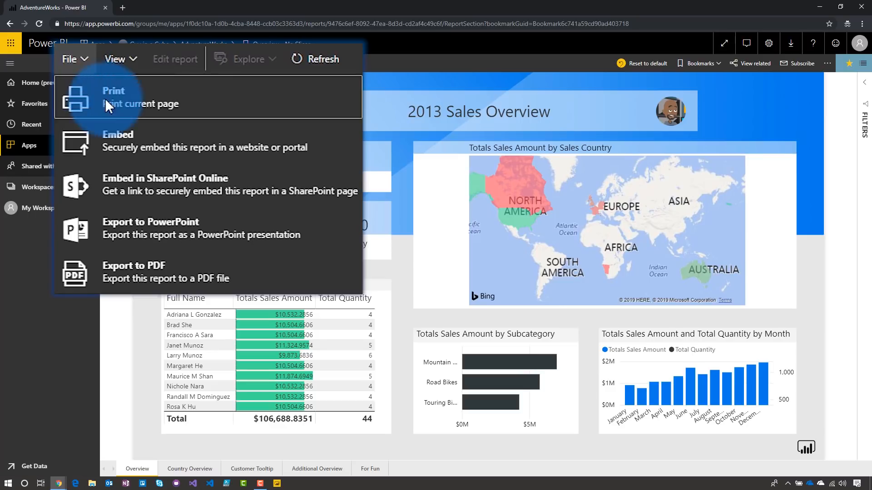
mouse_move(164, 228)
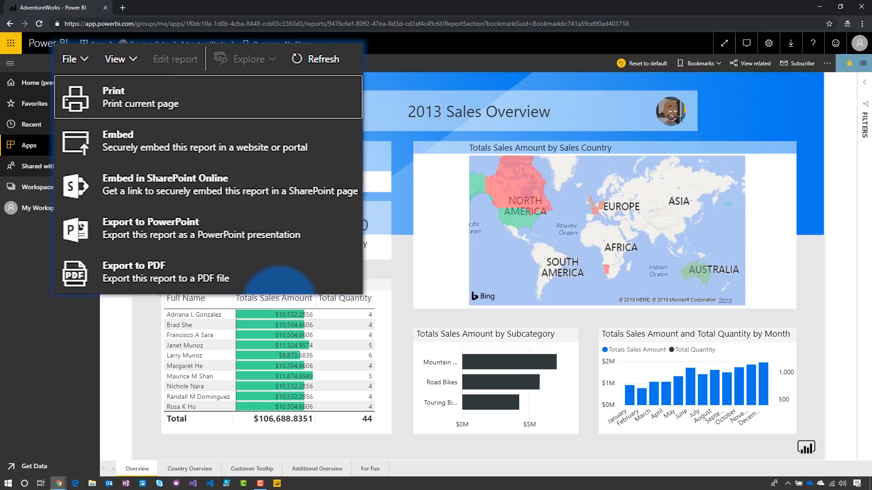
mouse_move(327, 197)
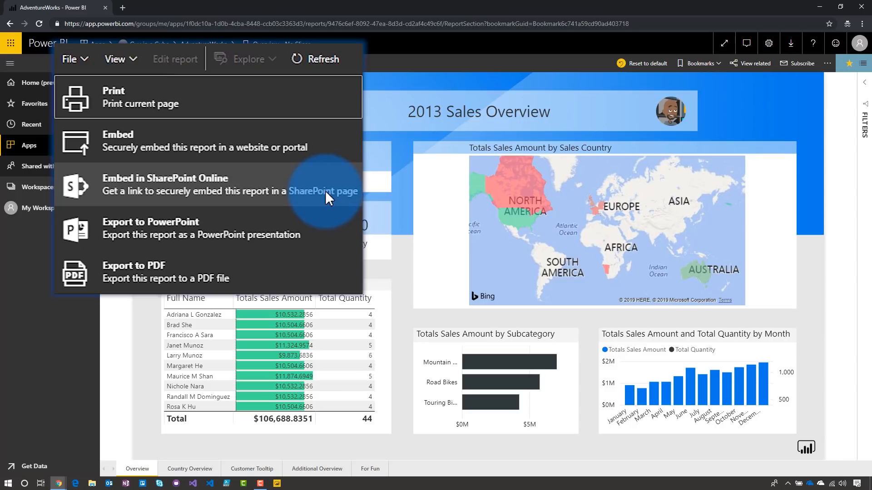
- Try a high-contrast colour scheme on the report, then set High contrast colors back to None
click(115, 59)
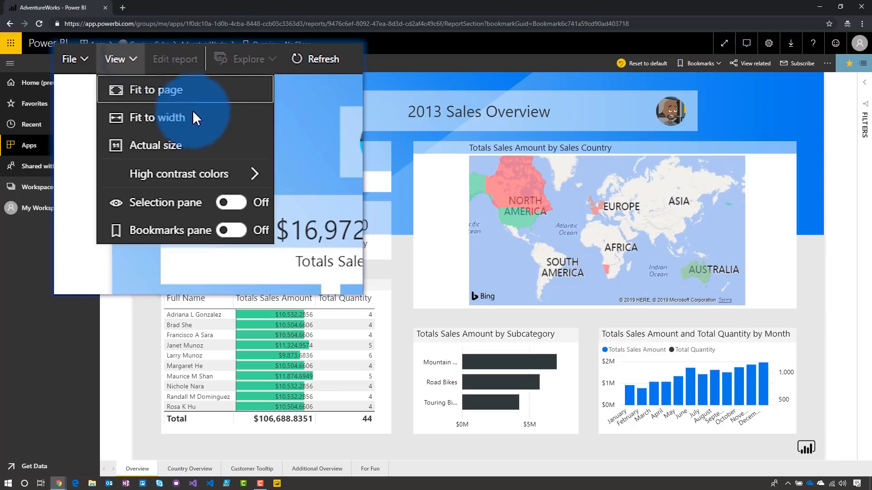
mouse_move(207, 121)
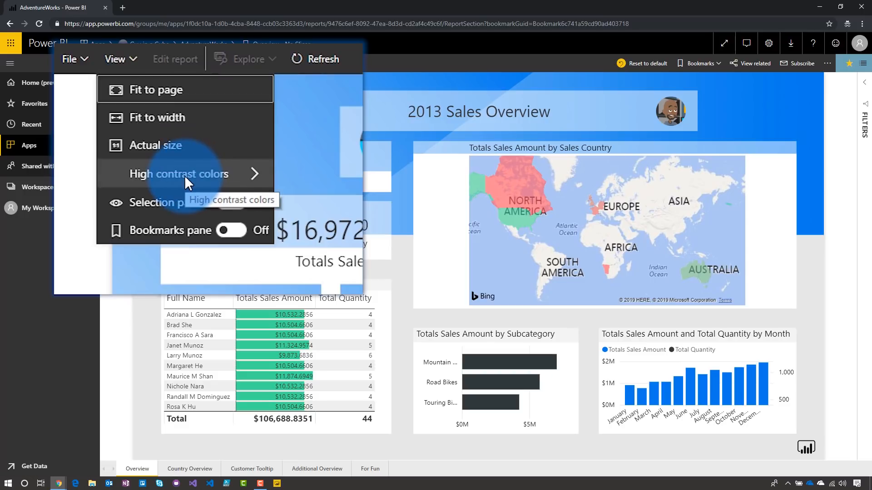
click(179, 174)
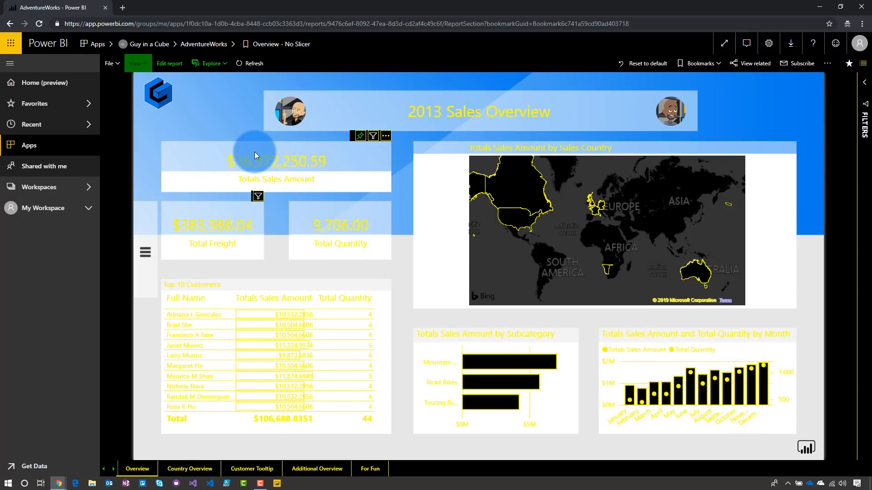
mouse_move(206, 119)
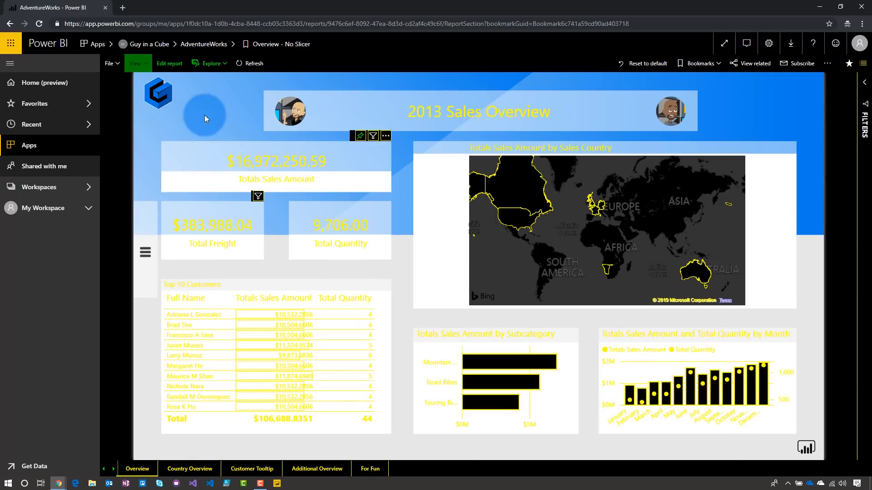
click(136, 63)
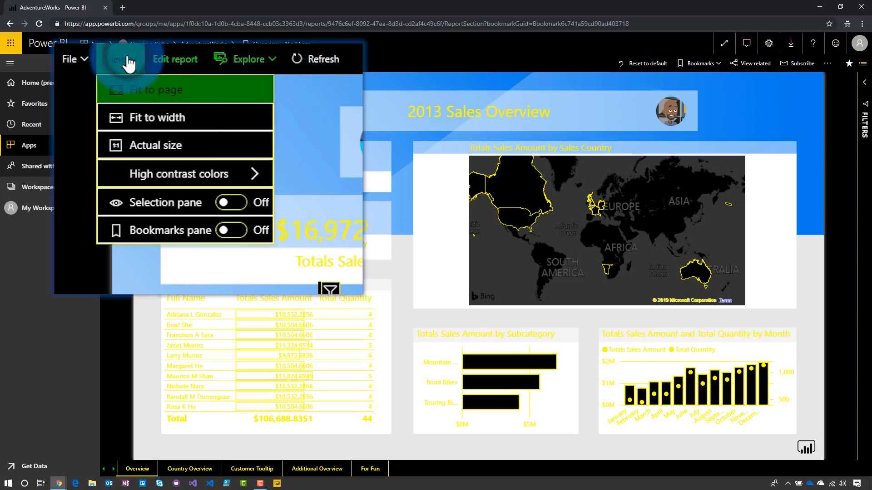
click(184, 173)
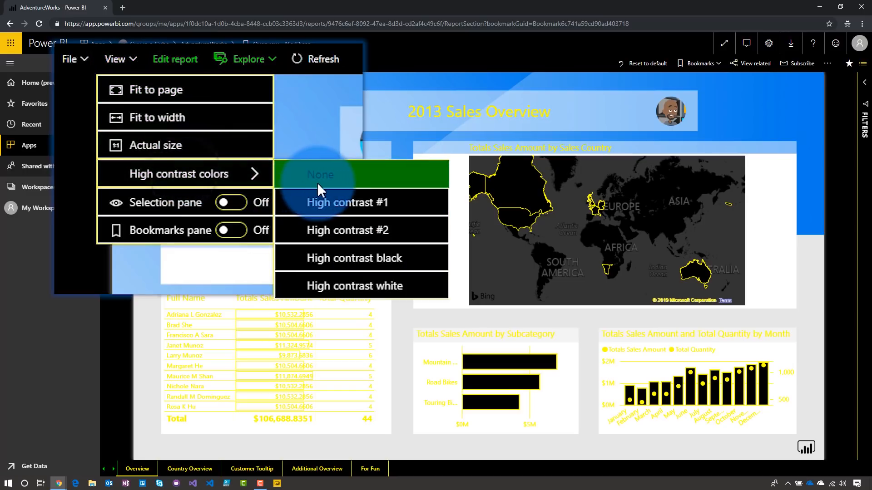
click(321, 174)
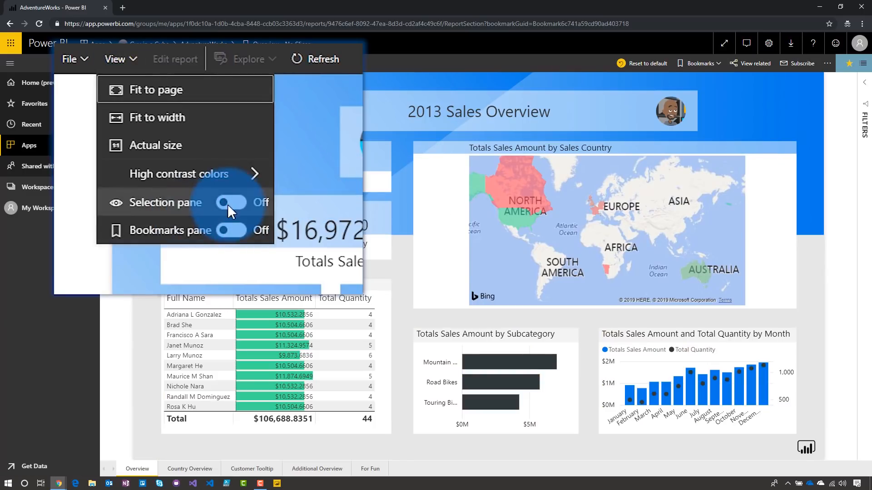
mouse_move(236, 236)
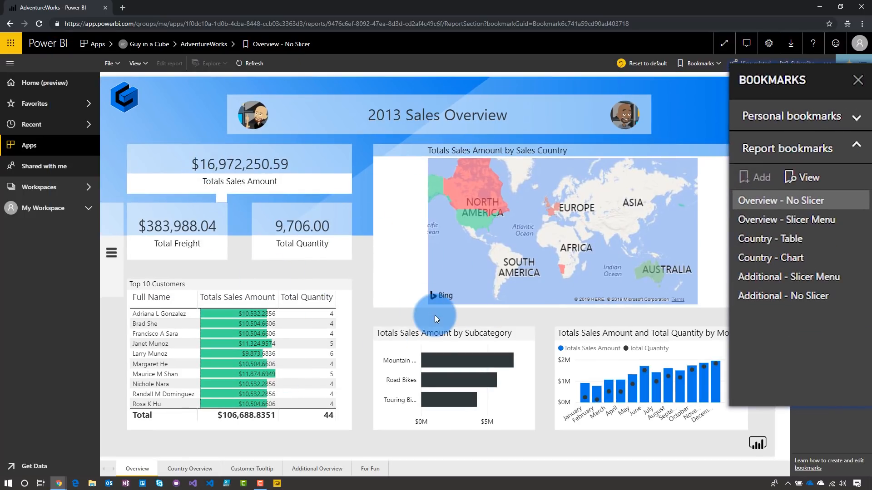
mouse_move(496, 249)
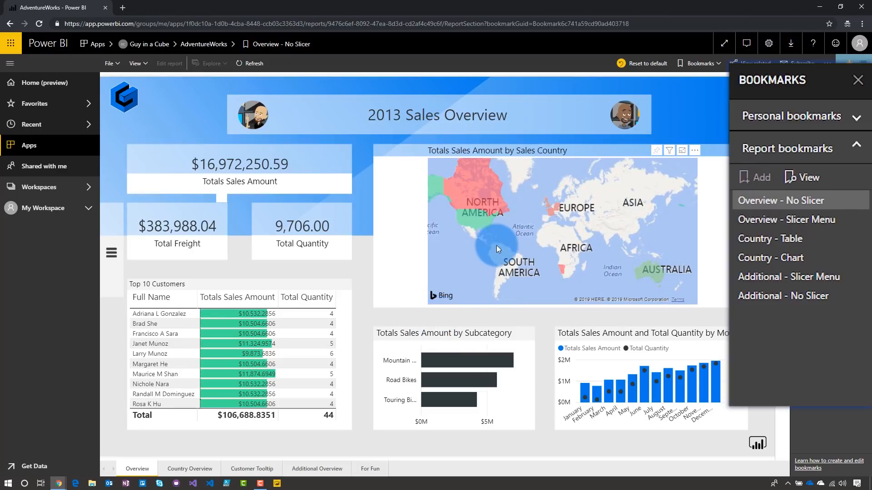
mouse_move(828, 252)
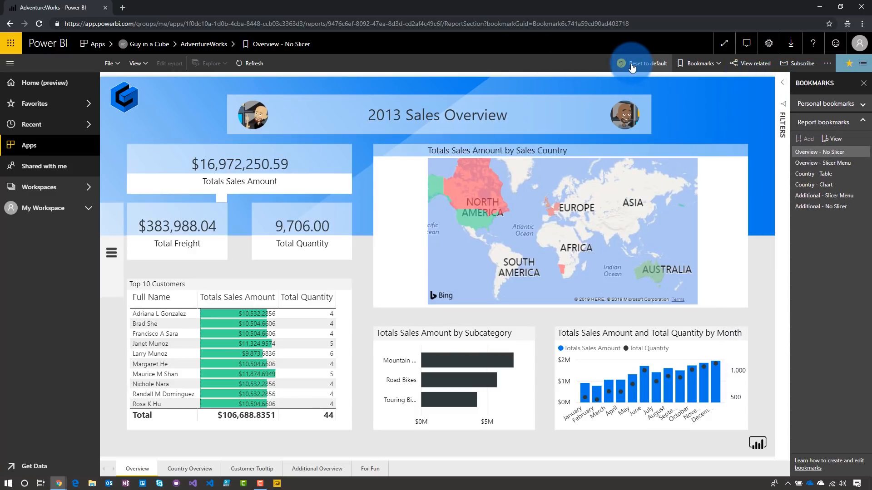
mouse_move(533, 79)
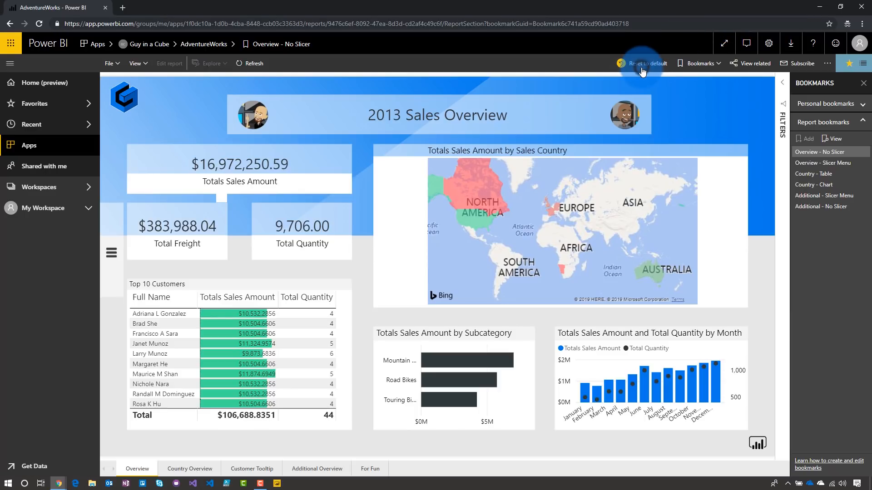
- Reset the report's filters and slicers to default, bringing Totals Sales Amount back to $18,068,465.50
click(646, 63)
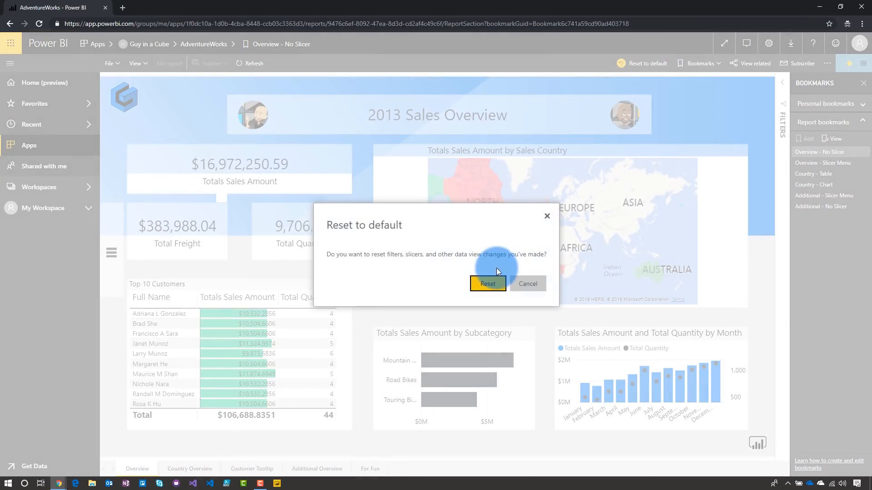
click(488, 283)
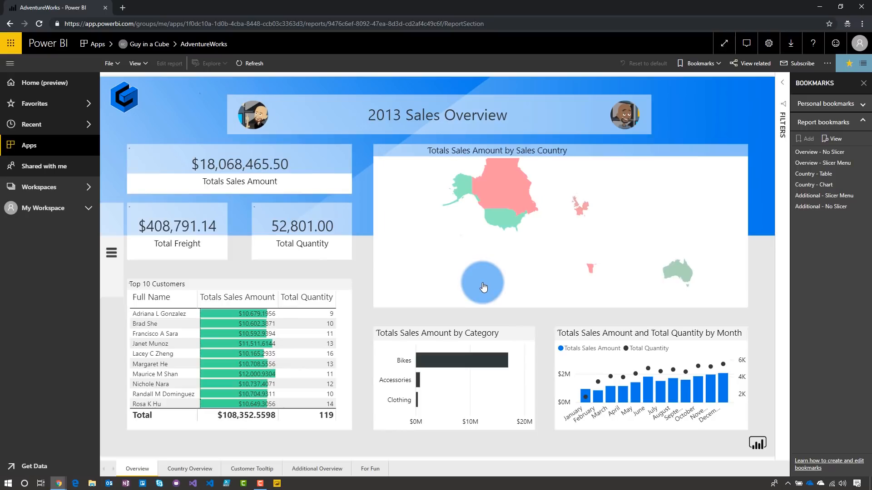
click(701, 63)
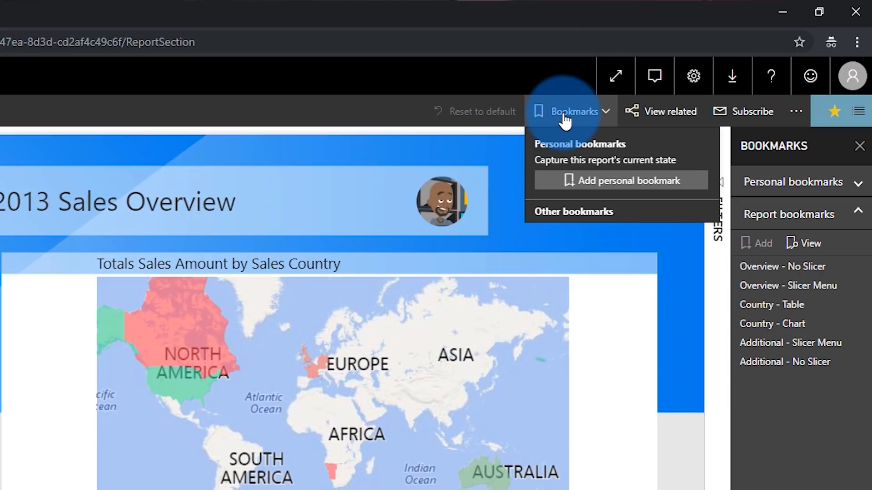
mouse_move(622, 180)
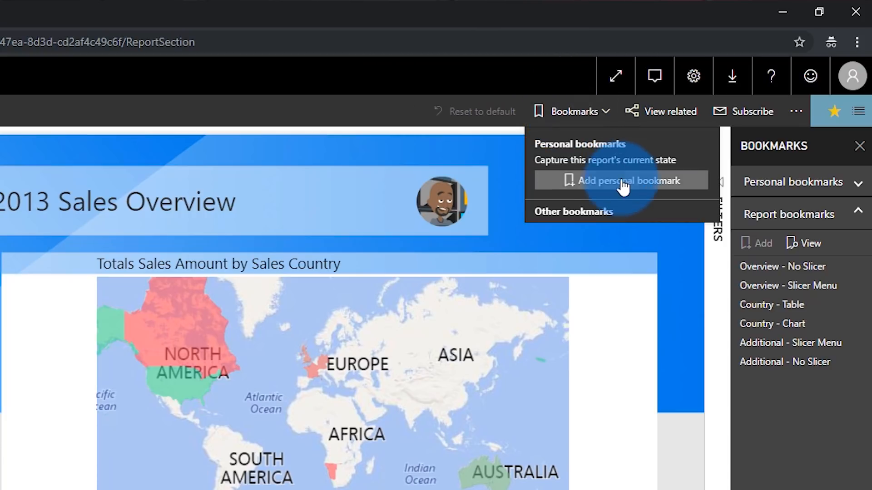
- Add and save a personal bookmark named 'My Bookmark' for the current view
click(621, 180)
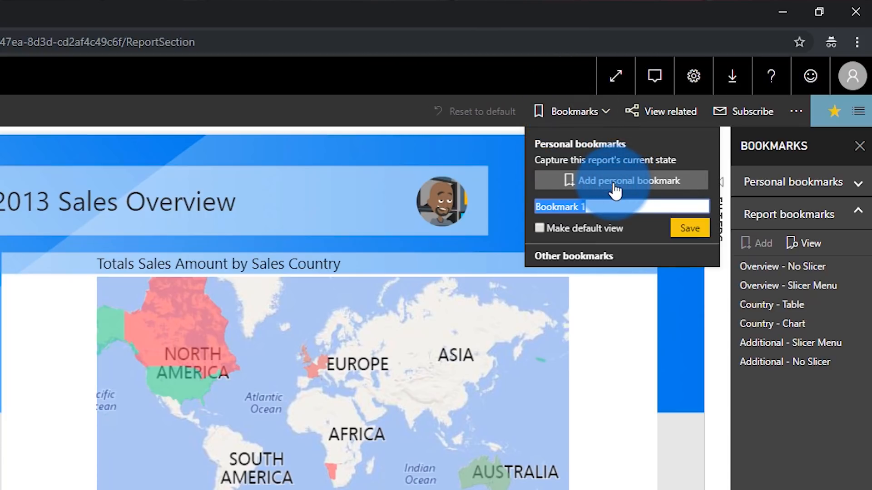
text(My Bookmark)
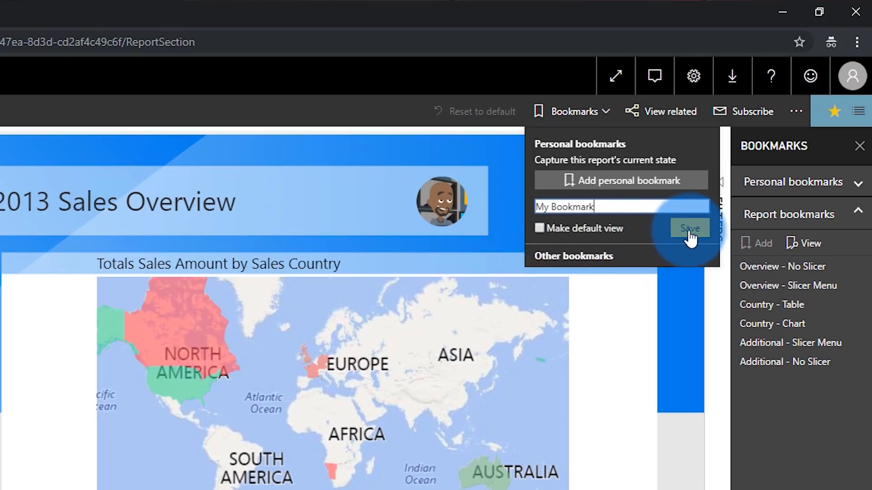
click(690, 228)
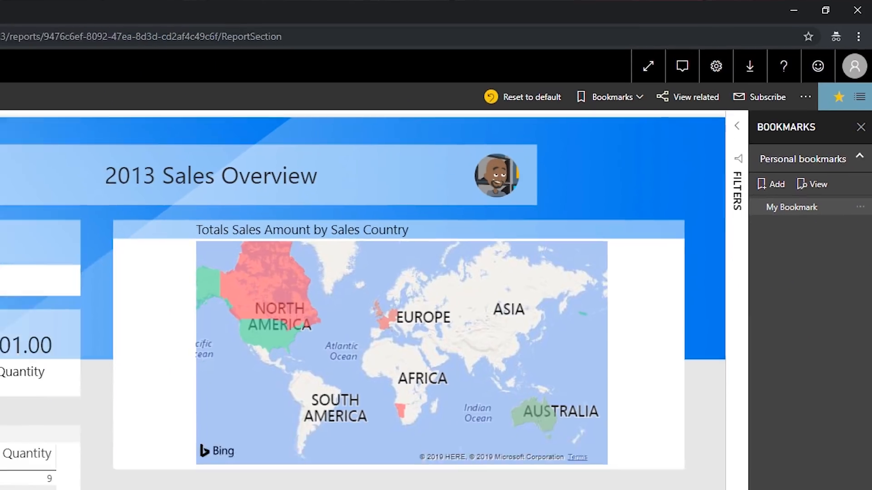
- Preview the File menu, then close the Bookmarks pane from View
click(111, 63)
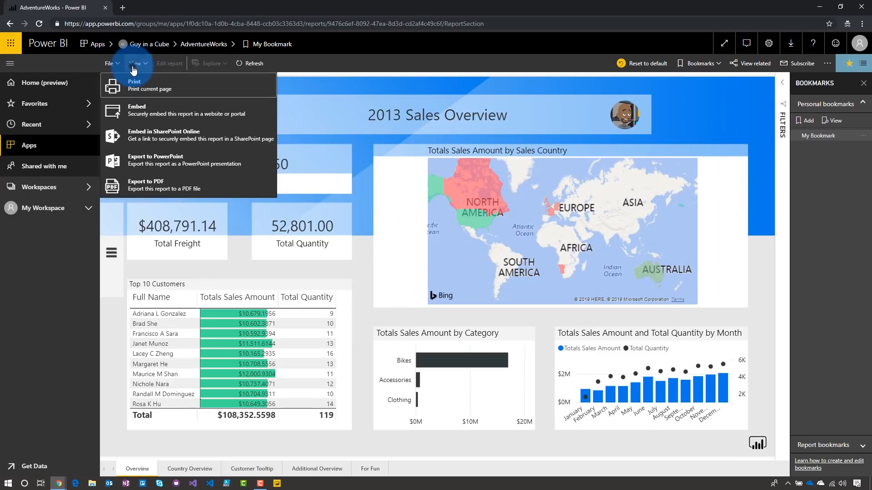
click(135, 63)
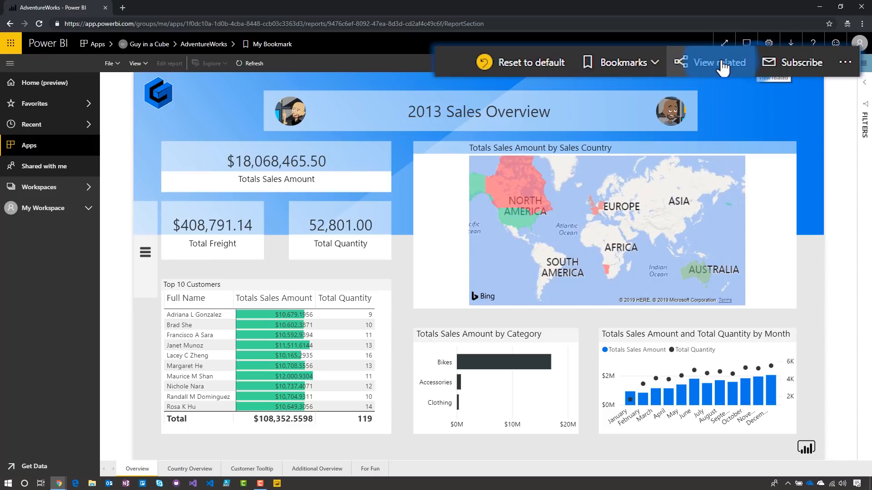
mouse_move(790, 73)
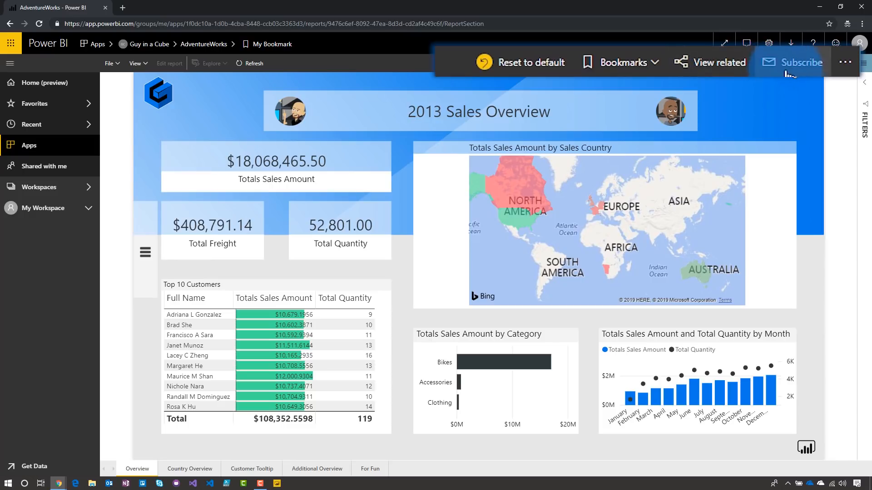
mouse_move(800, 62)
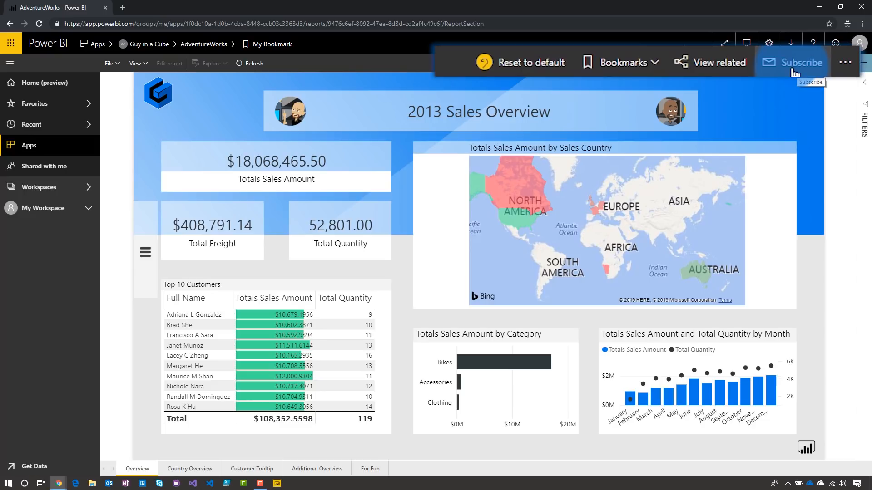
- Open the toolbar's More options menu offering Generate QR code and Analyze in Excel
click(845, 62)
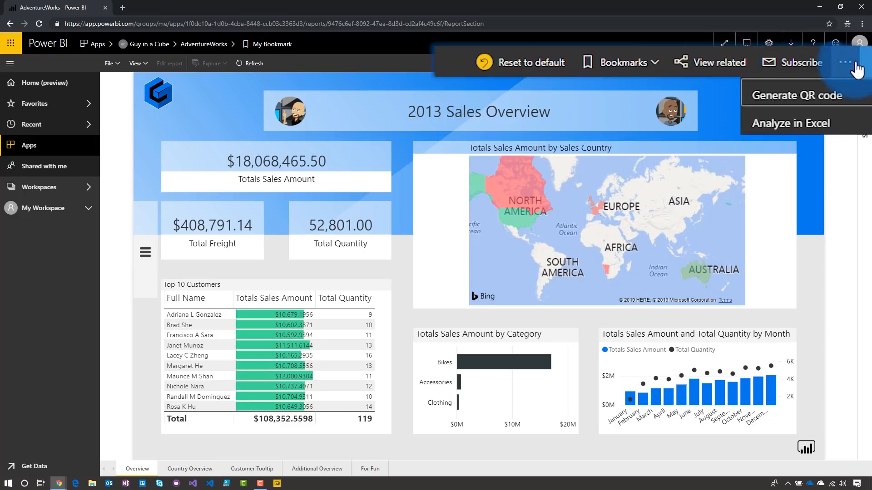